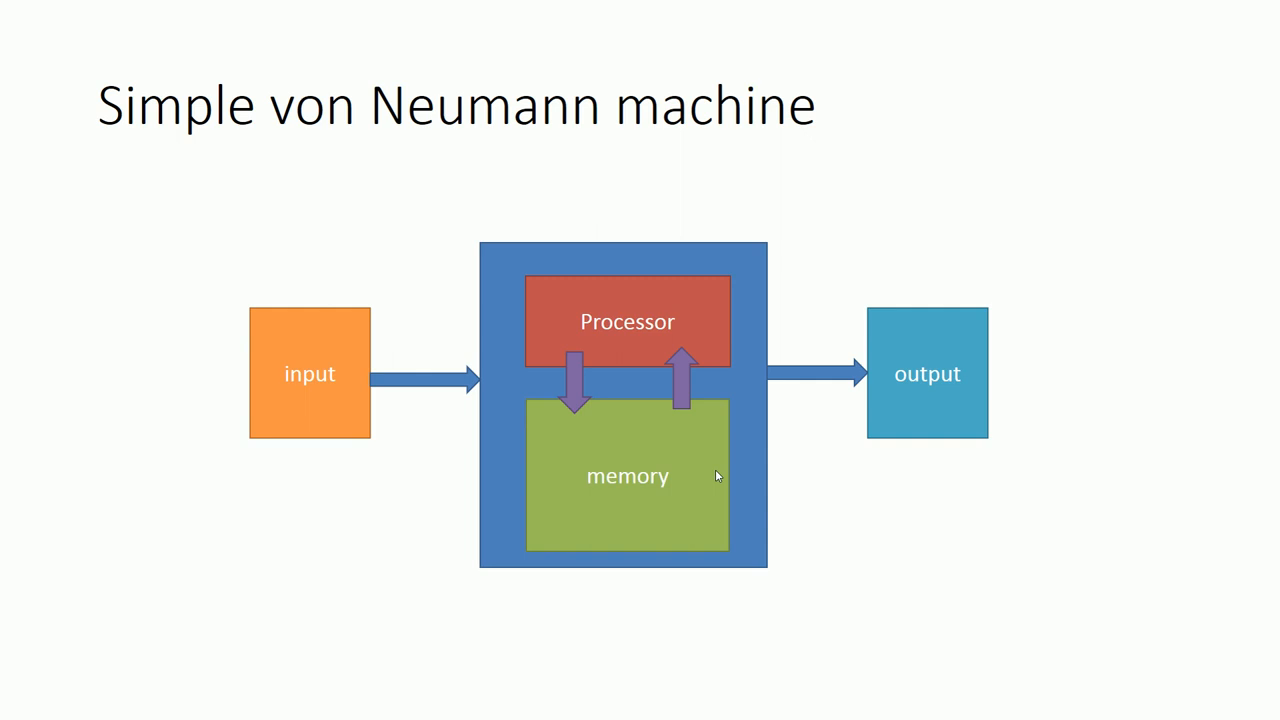
Step: Advance from the Simple von Neumann machine slide to the Today processors slide
key(Right)
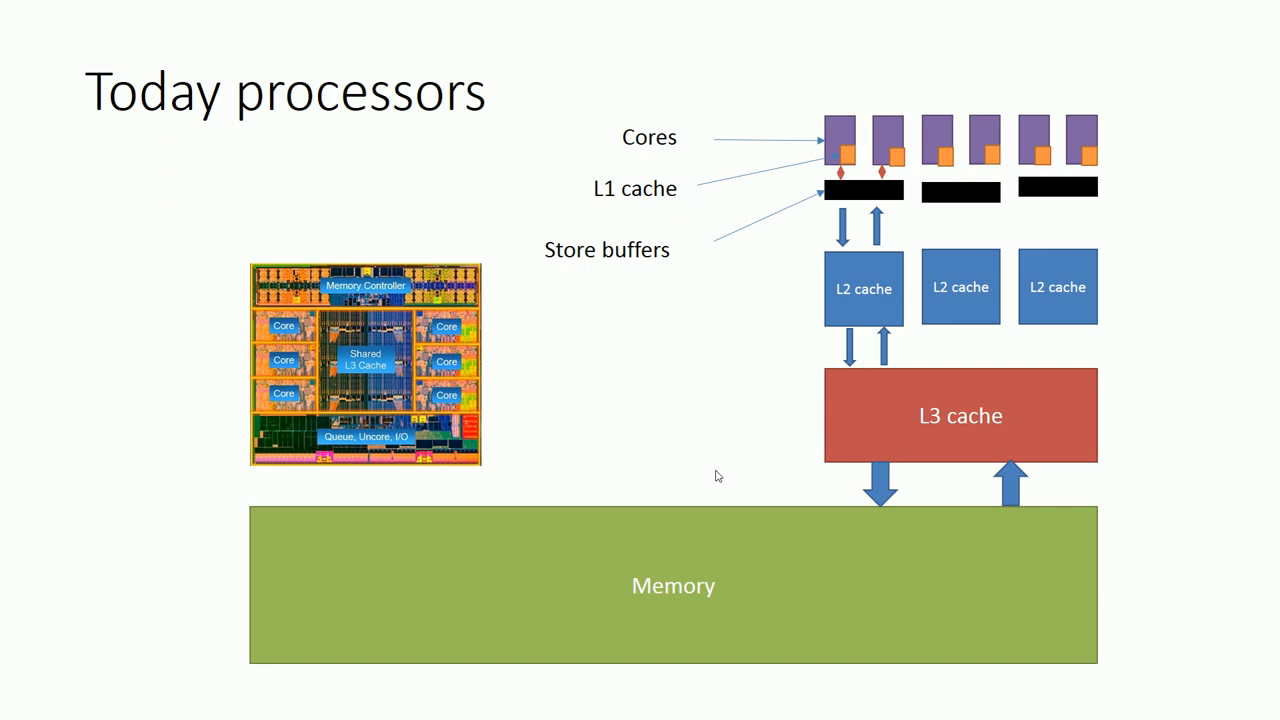
Step: Advance through the Many things happen in between slide to the Re-ordring slide
key(Right)
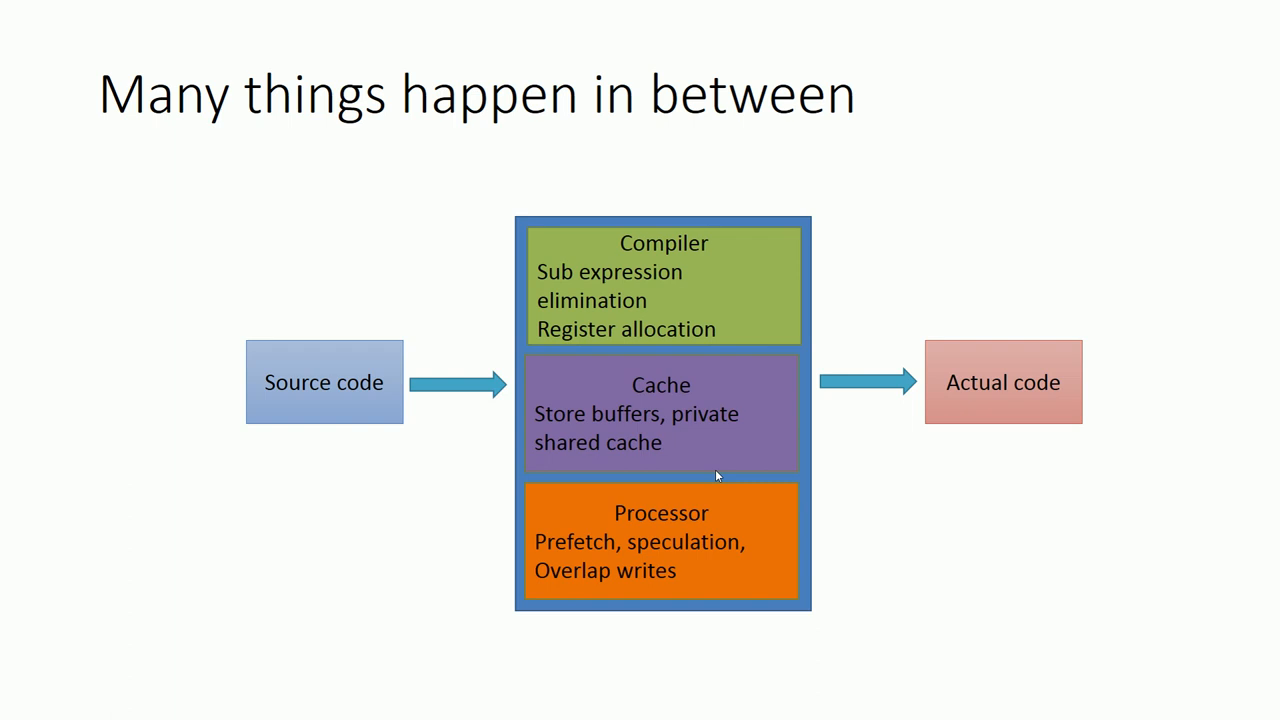
key(Right)
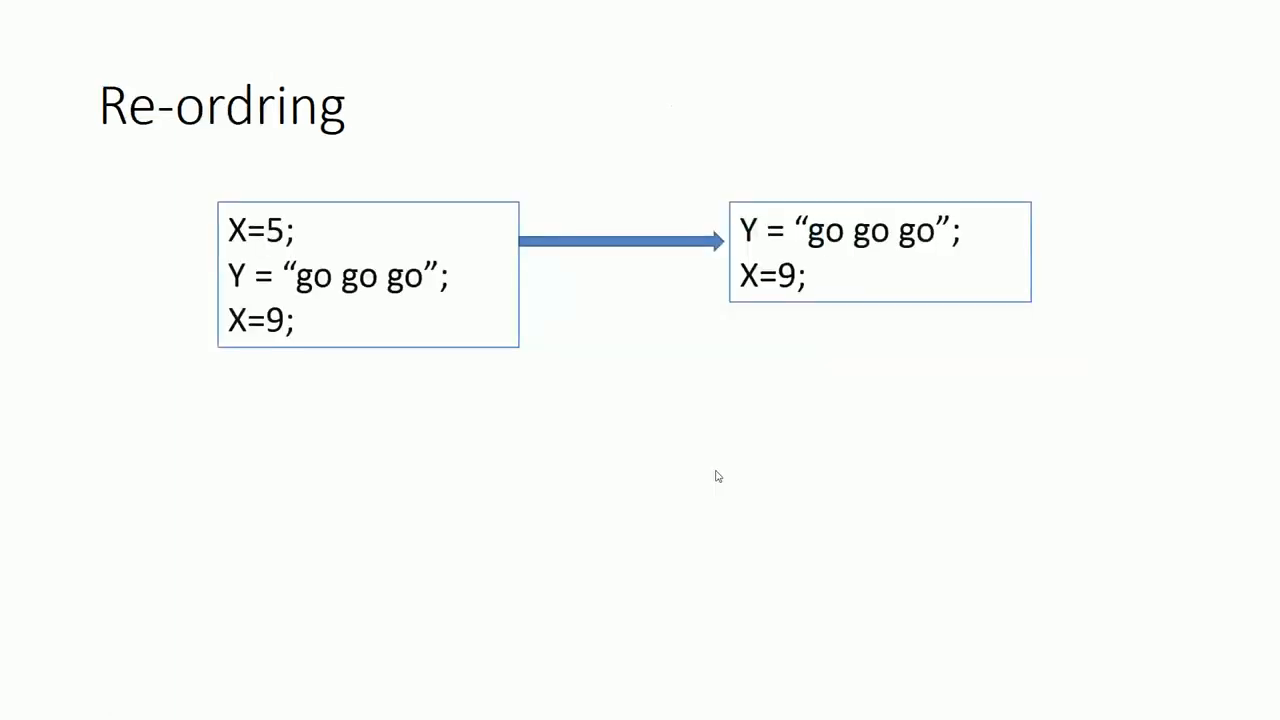